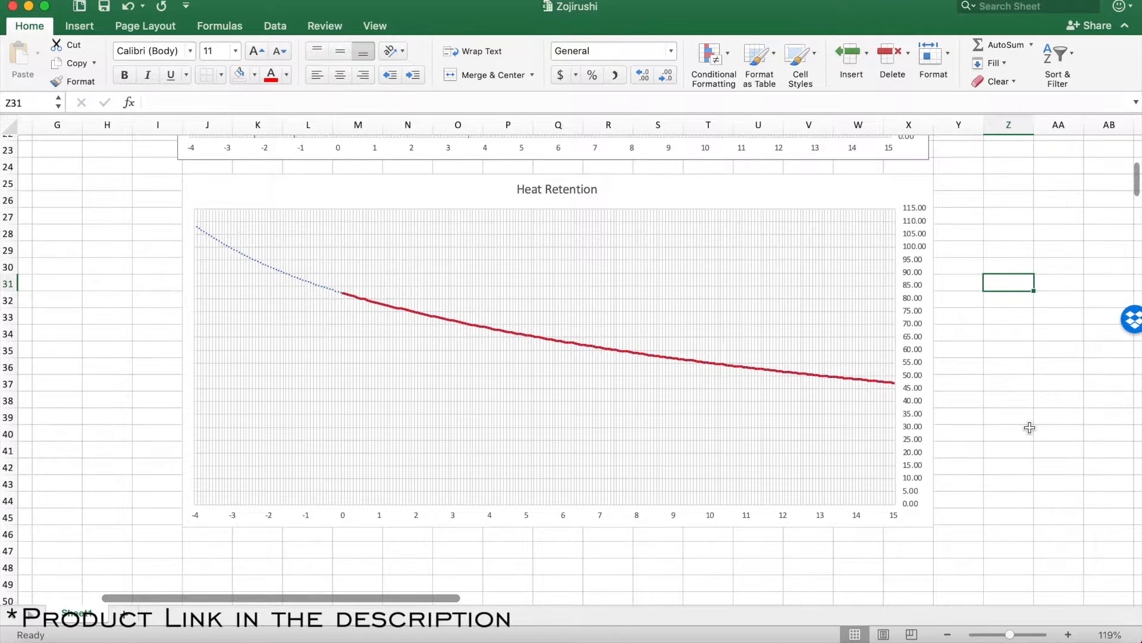
mouse_move(895, 527)
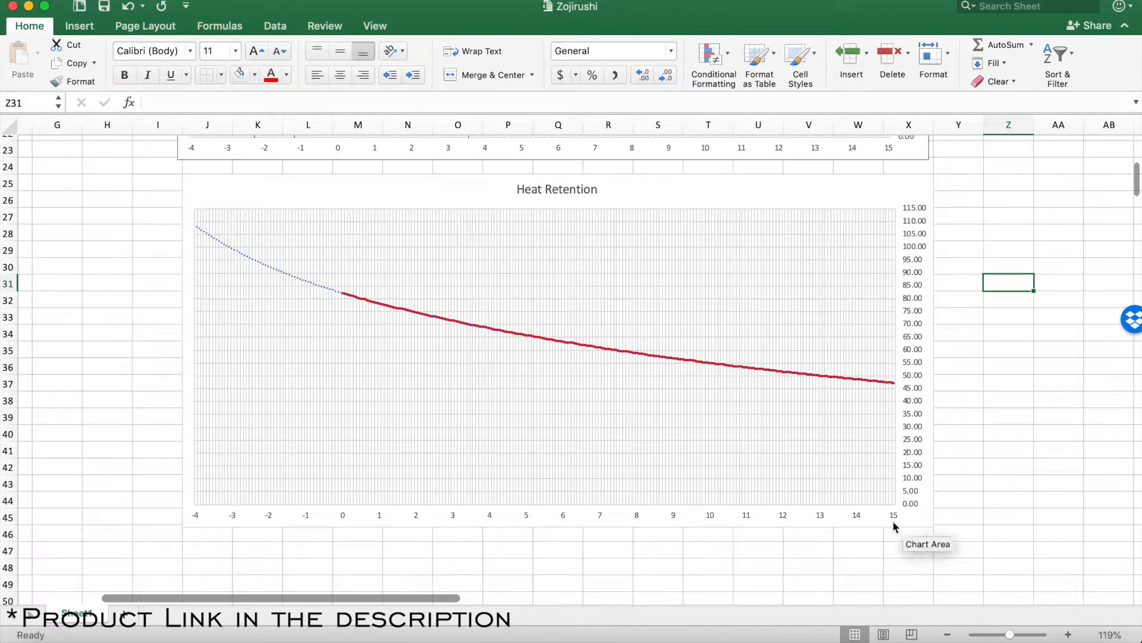
mouse_move(1023, 467)
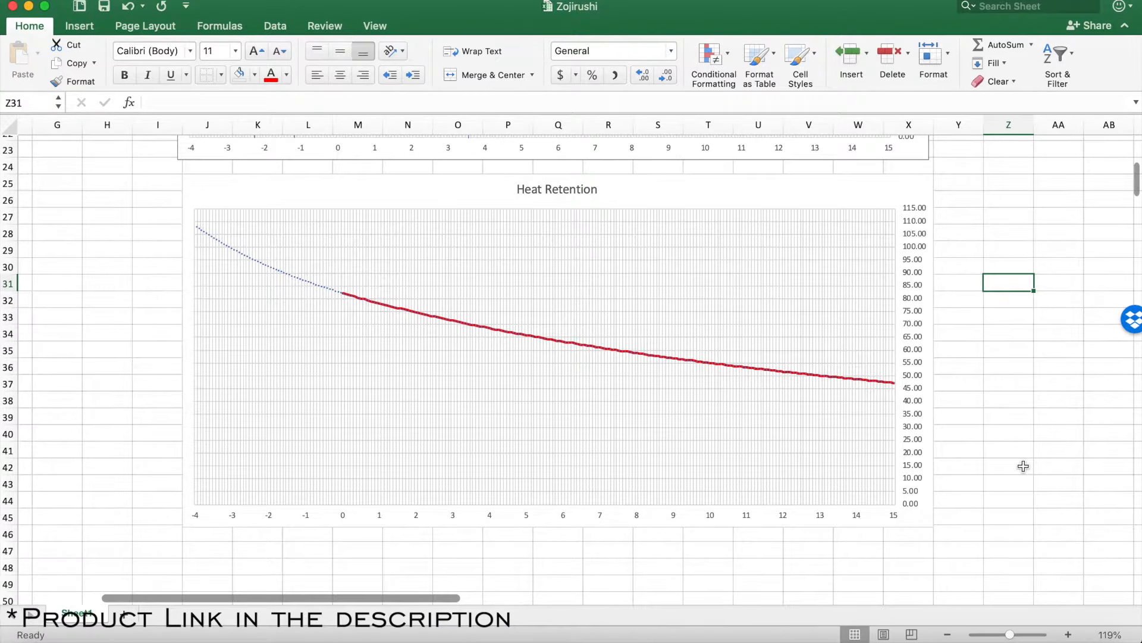
mouse_move(957, 497)
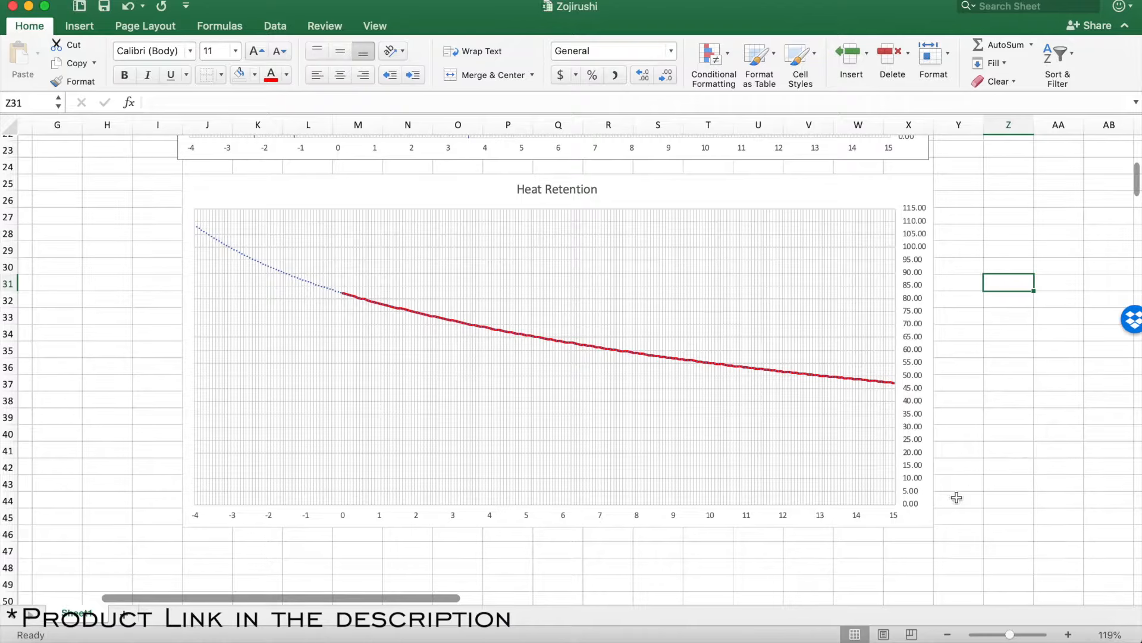
mouse_move(535, 344)
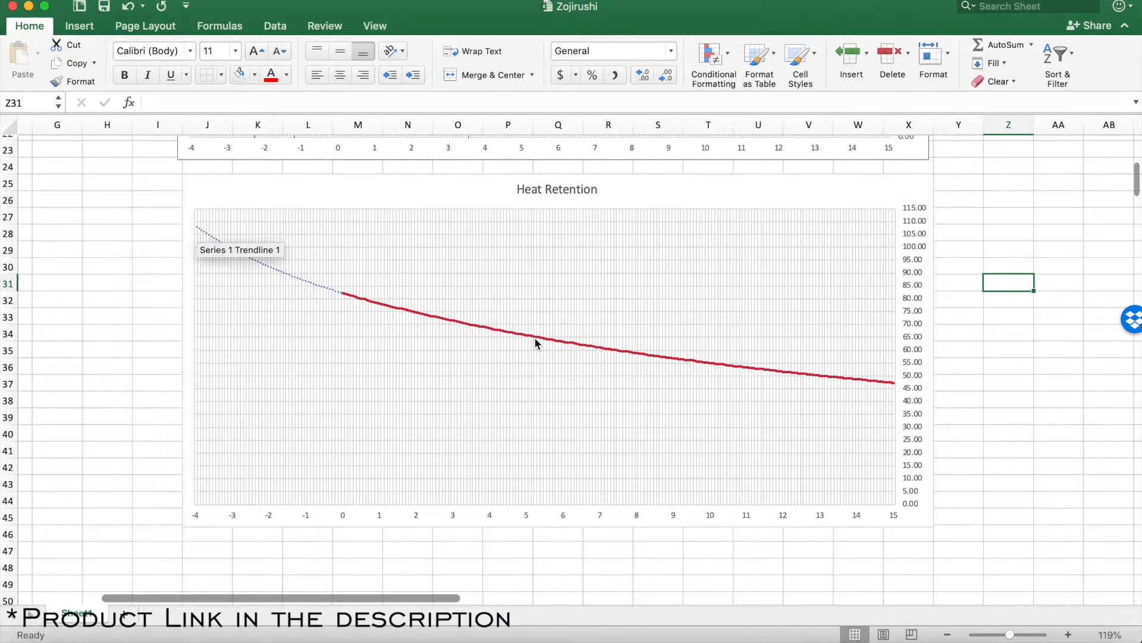
mouse_move(989, 268)
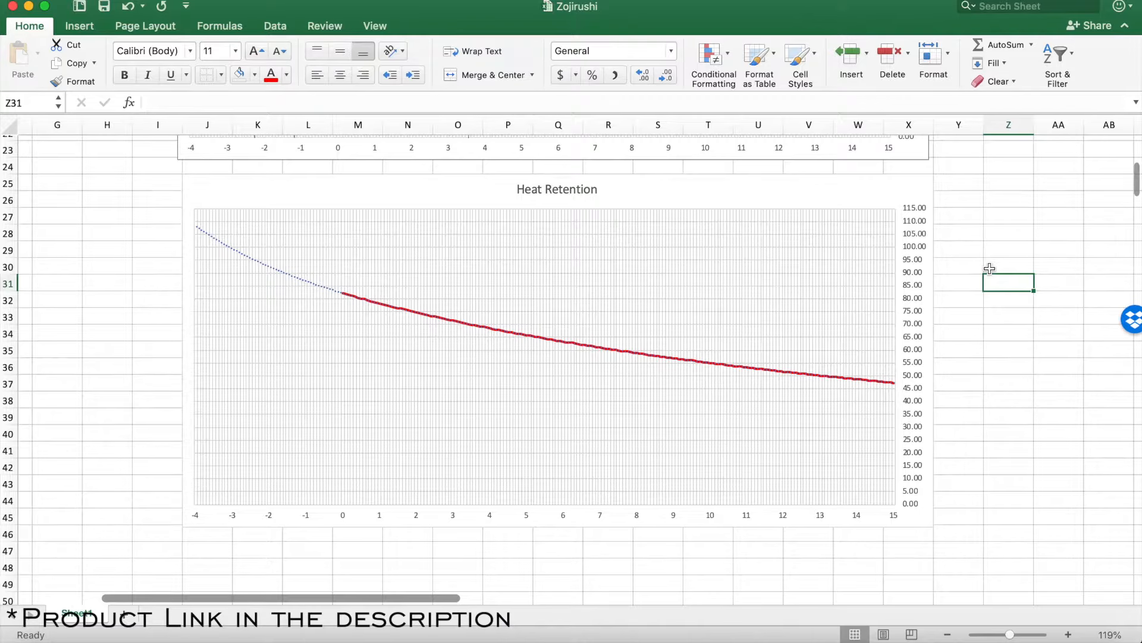
mouse_move(349, 297)
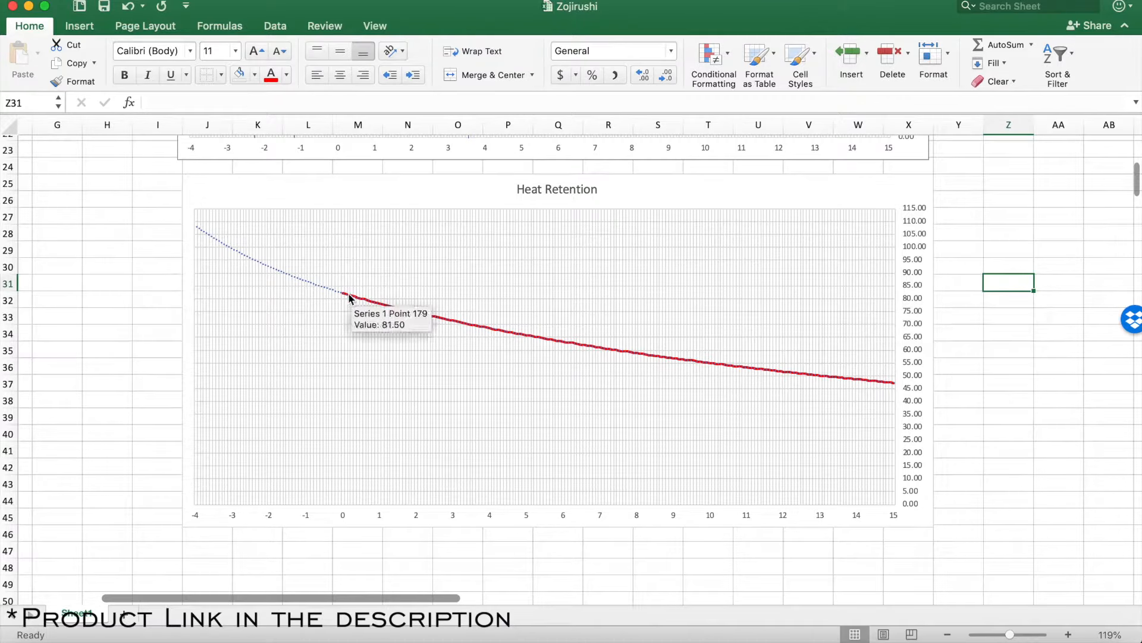
mouse_move(346, 302)
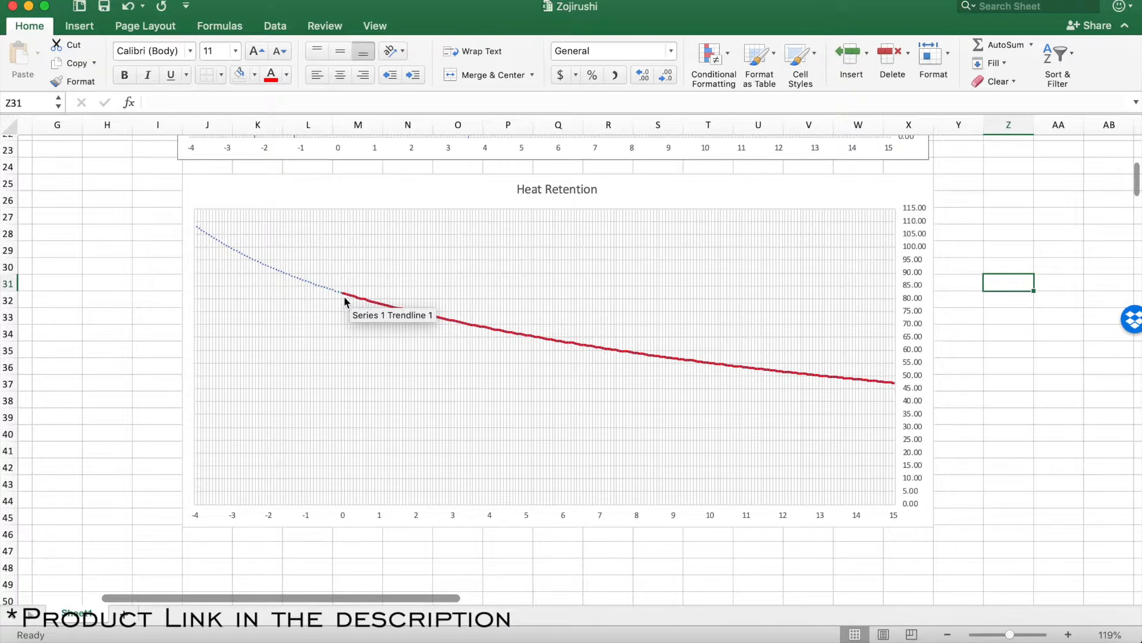
mouse_move(377, 299)
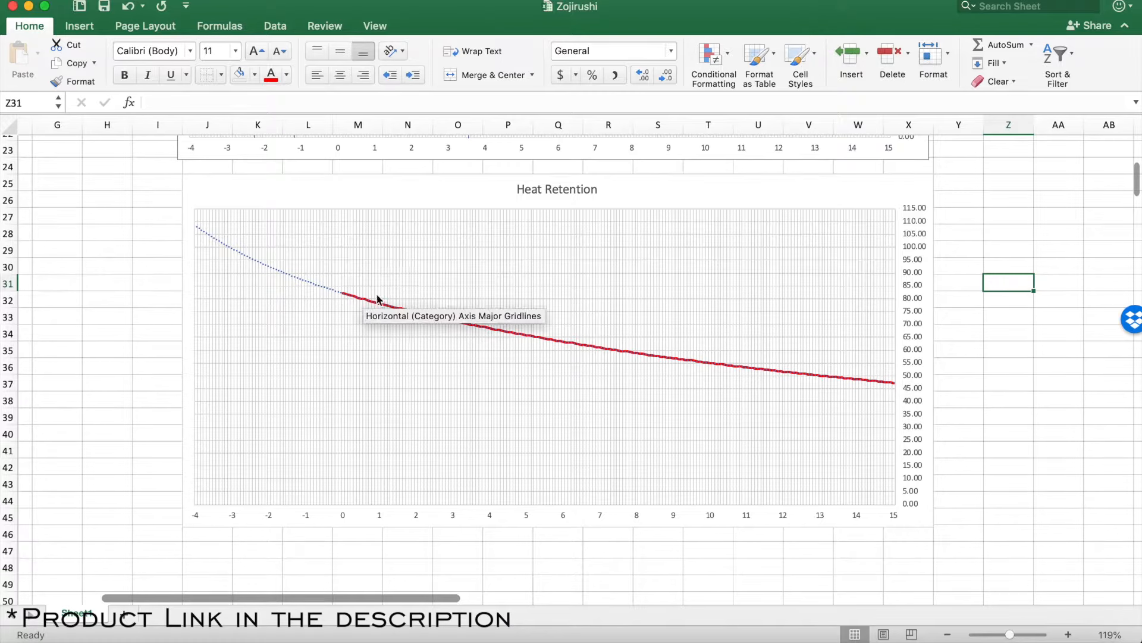
mouse_move(244, 257)
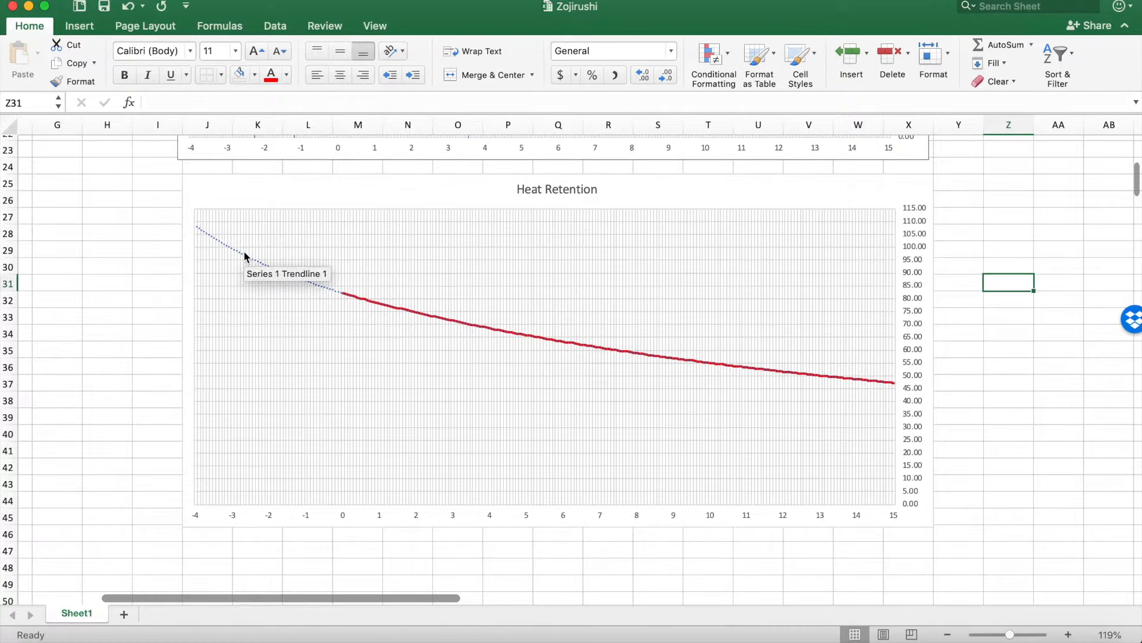
mouse_move(245, 253)
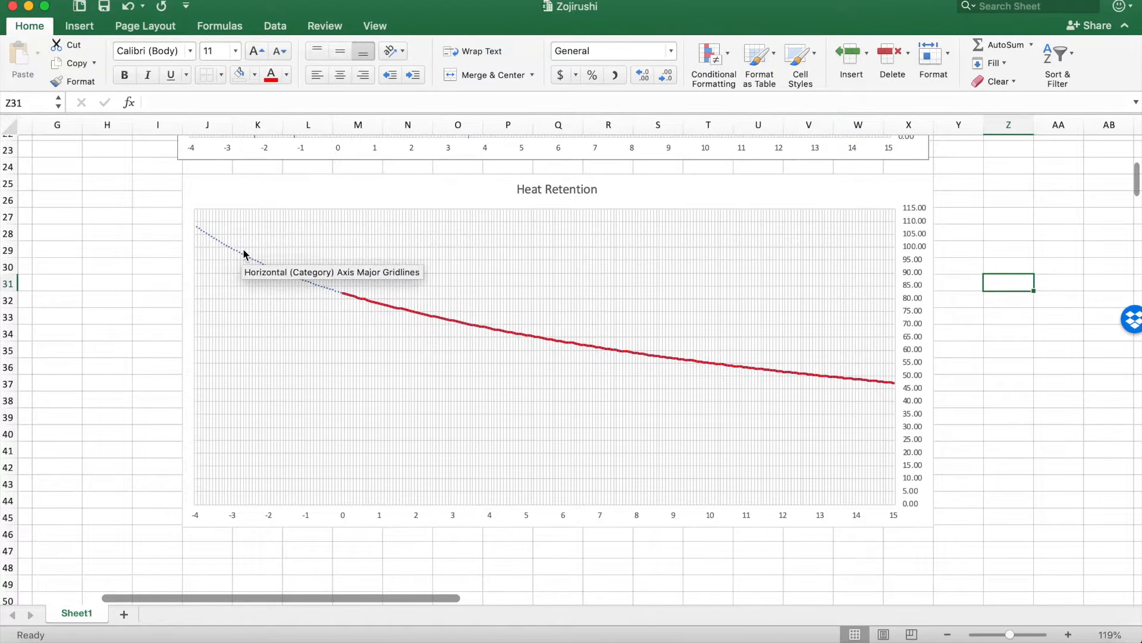
scroll("up", 3)
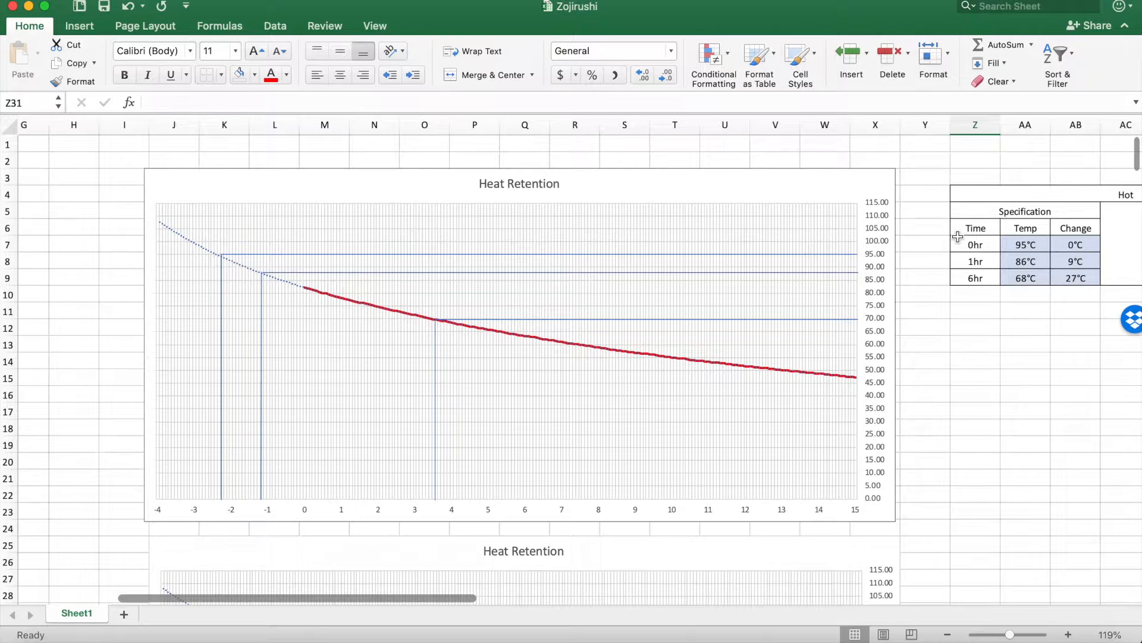
mouse_move(1027, 244)
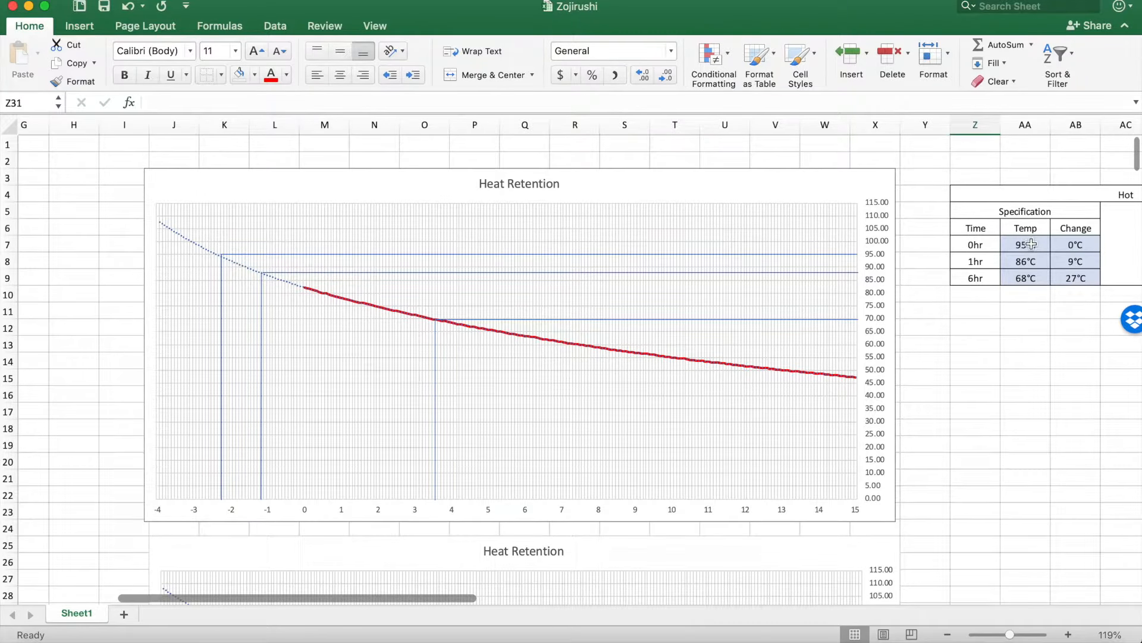
mouse_move(230, 261)
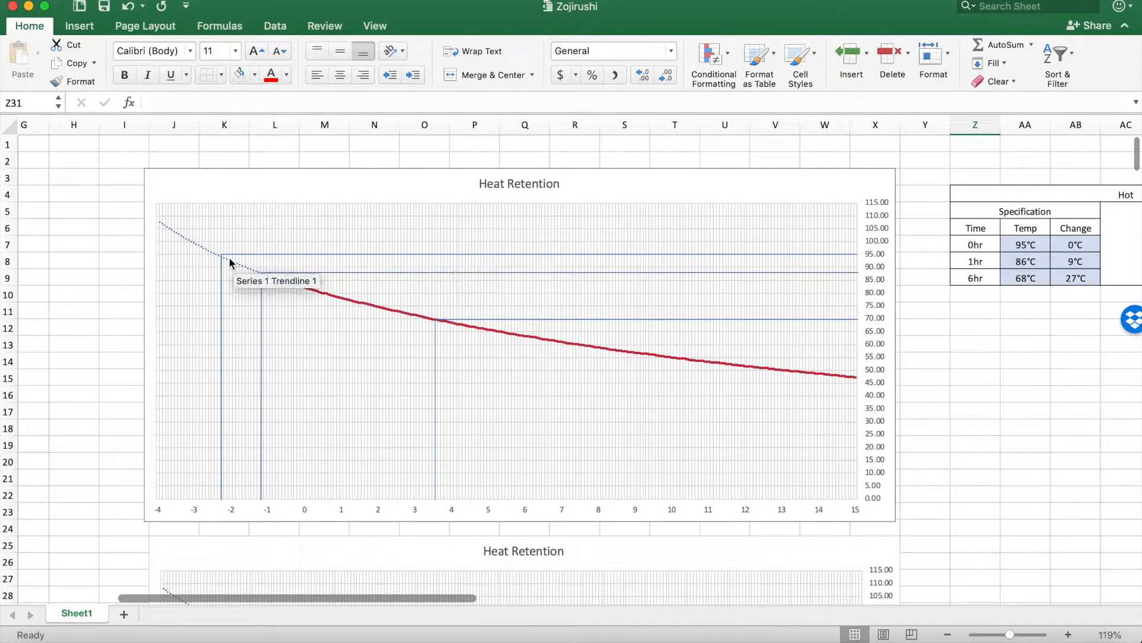
mouse_move(224, 505)
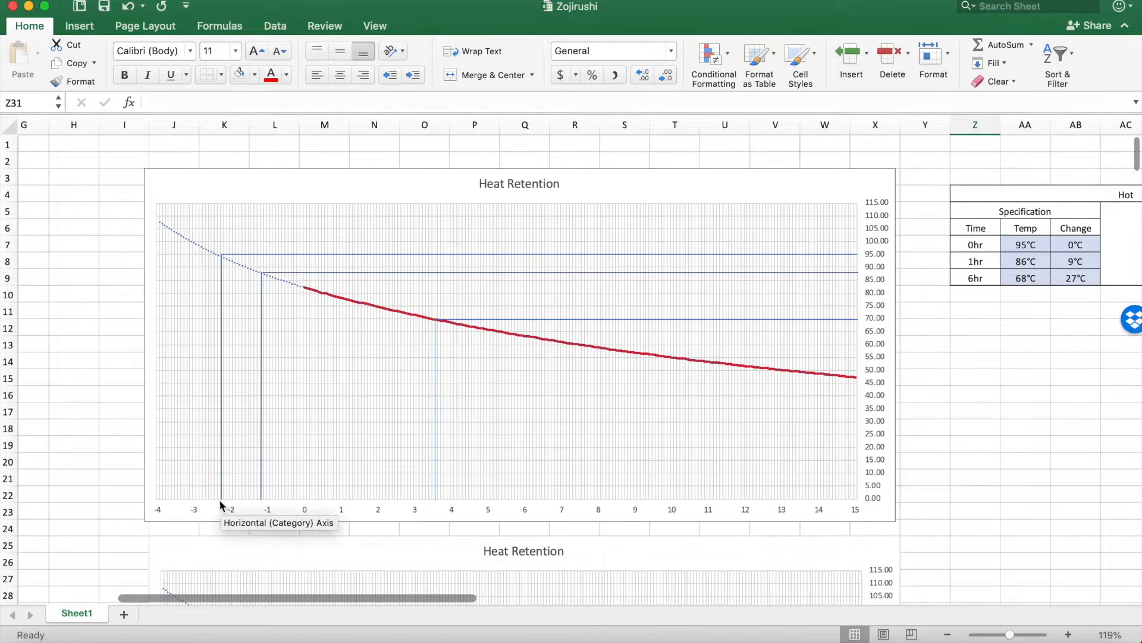
mouse_move(385, 460)
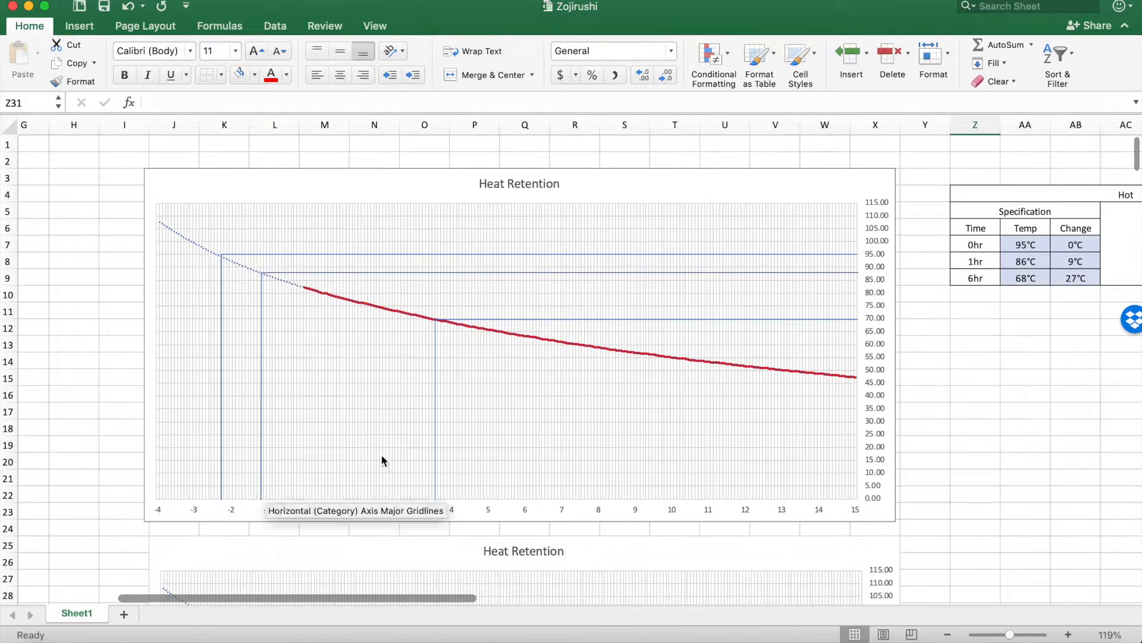
mouse_move(437, 507)
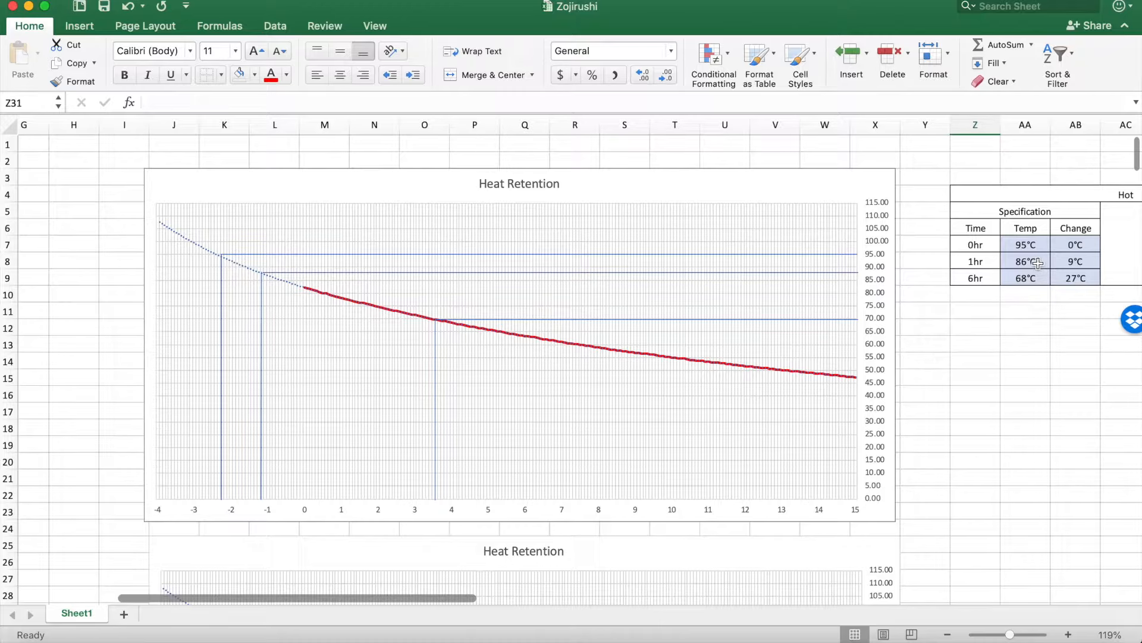
mouse_move(1030, 260)
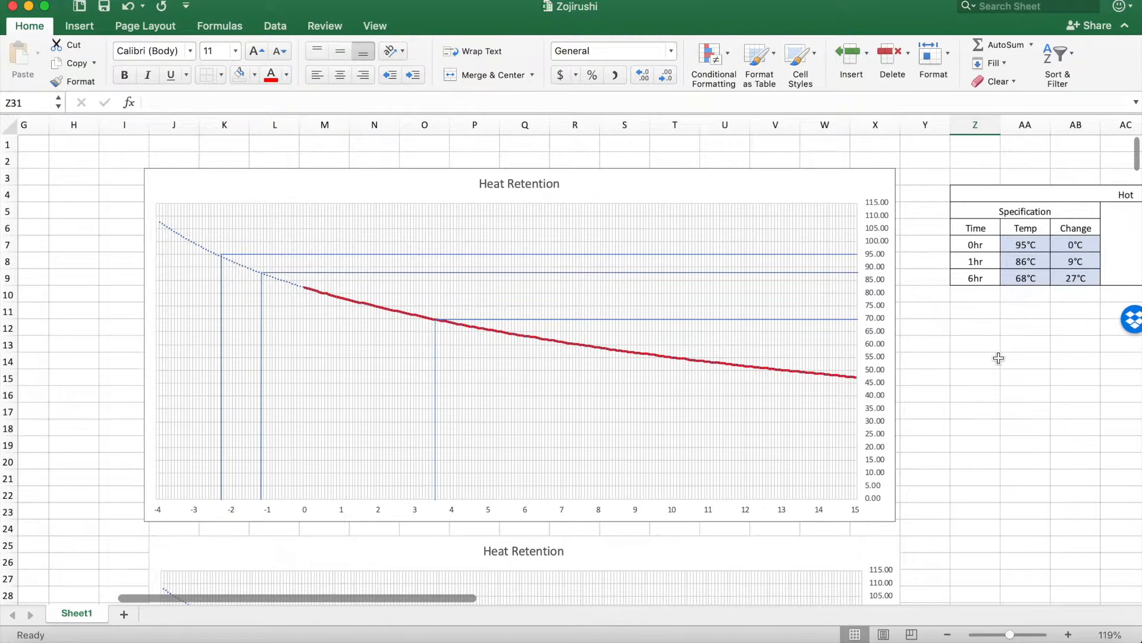
scroll("right", 3)
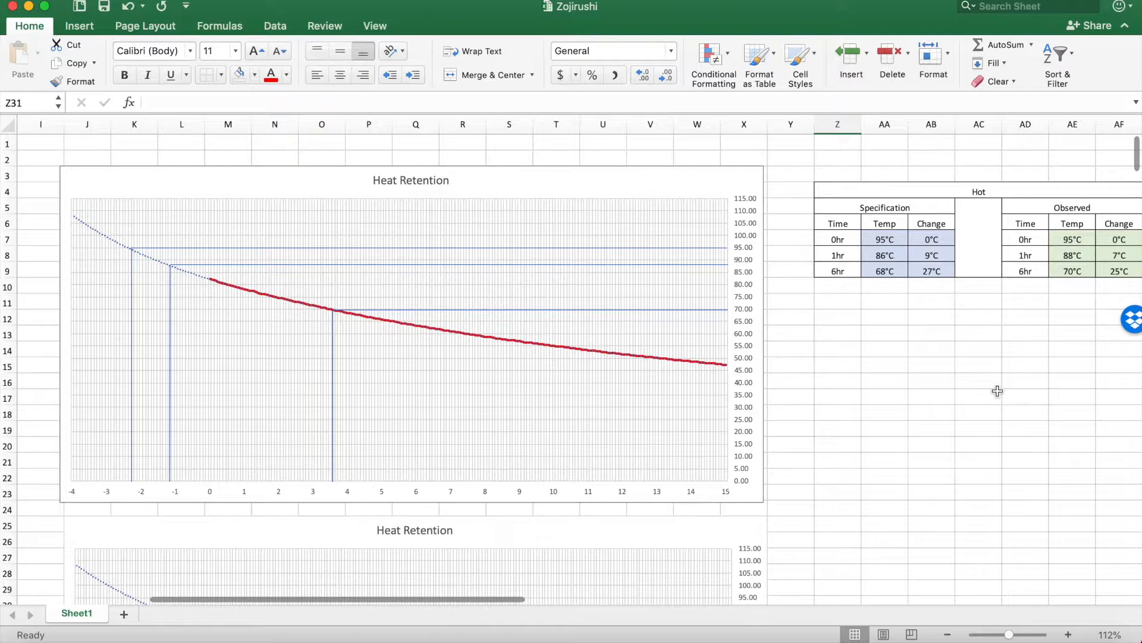
scroll("right", 3)
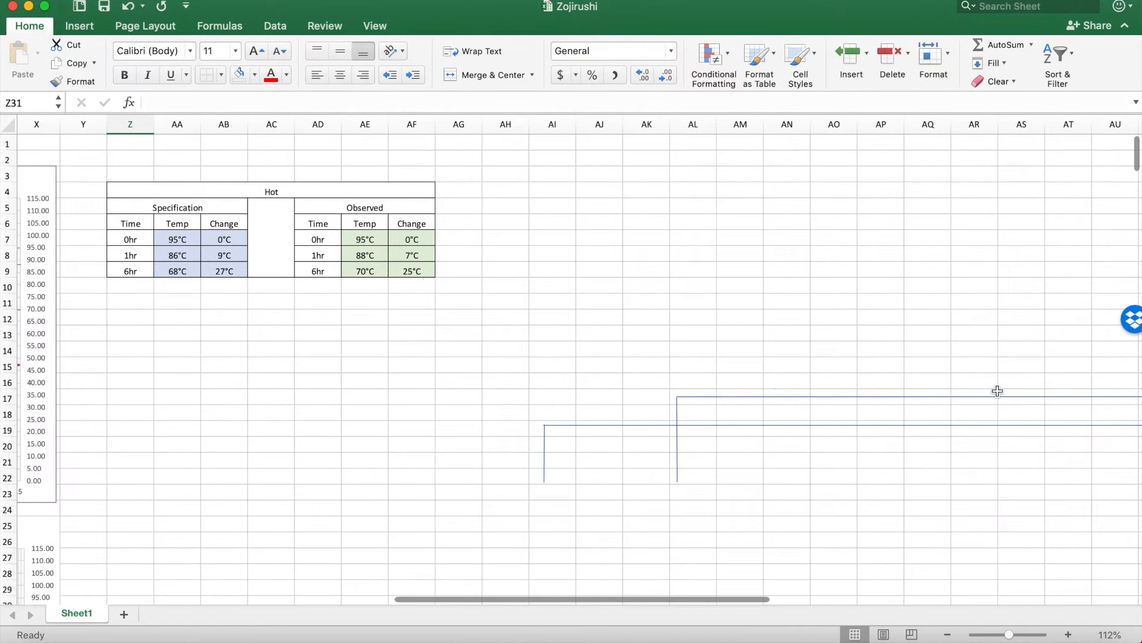
scroll("right", 3)
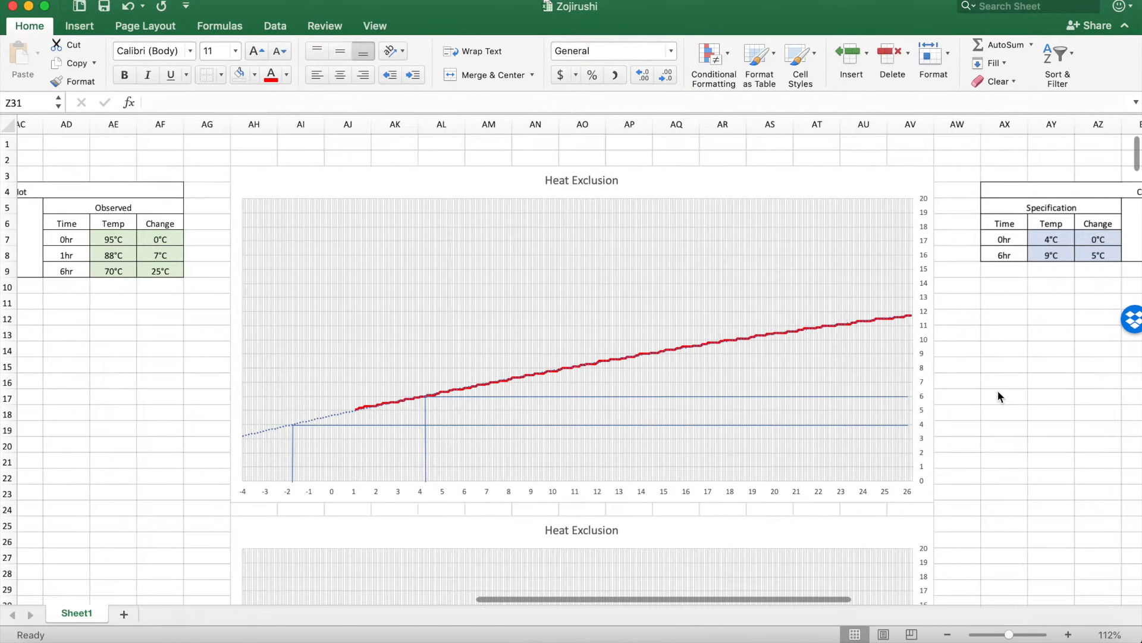
scroll("right", 3)
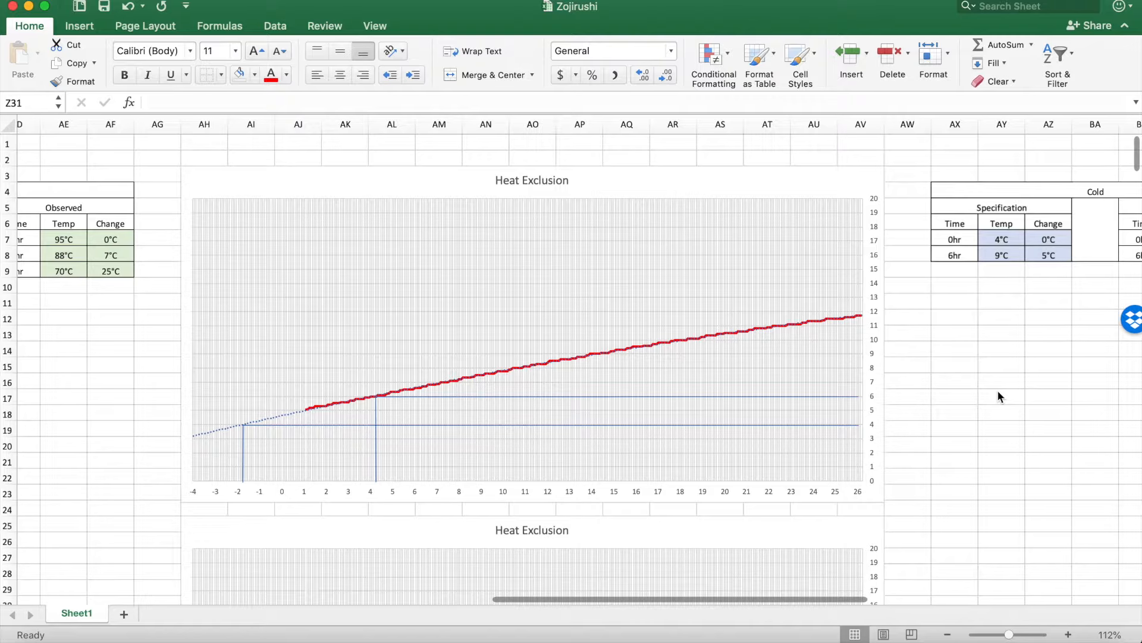
mouse_move(523, 483)
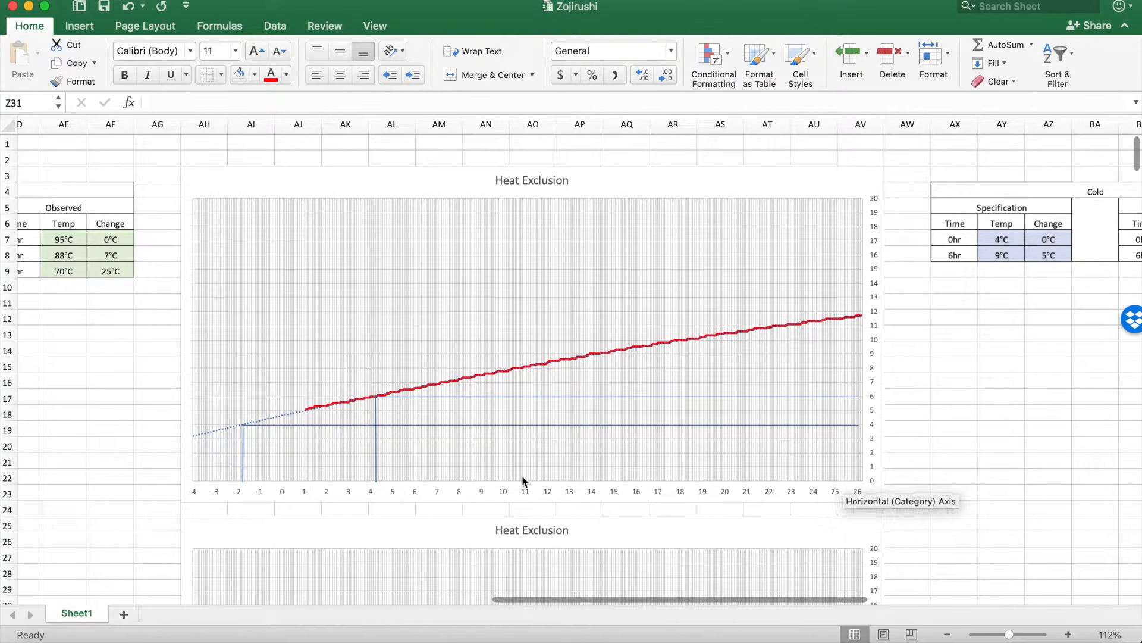
mouse_move(919, 408)
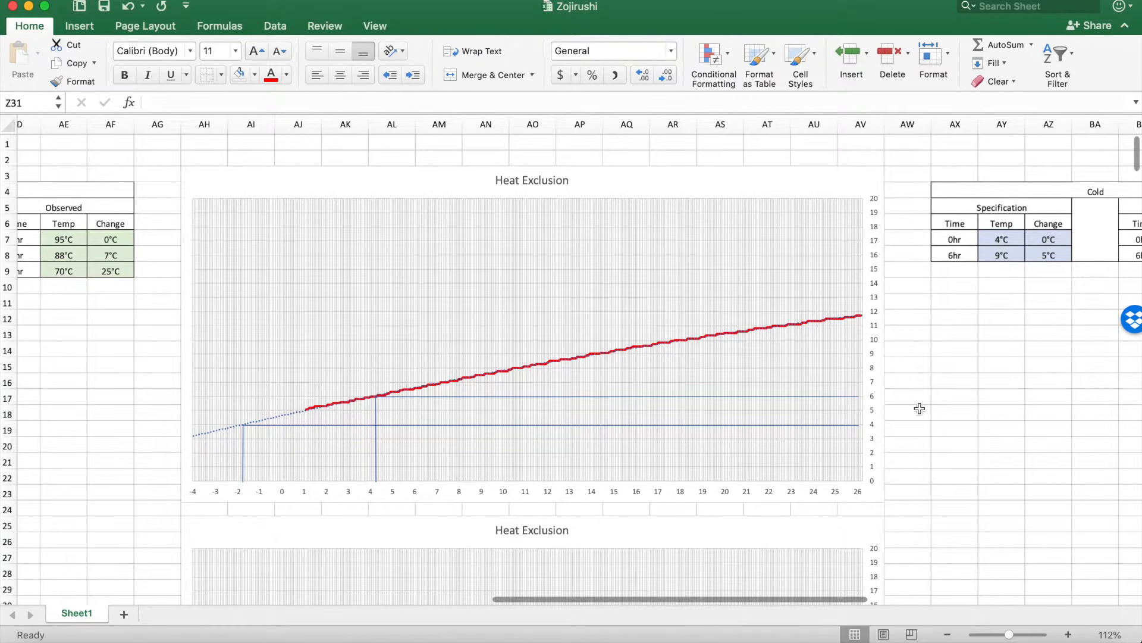
mouse_move(240, 491)
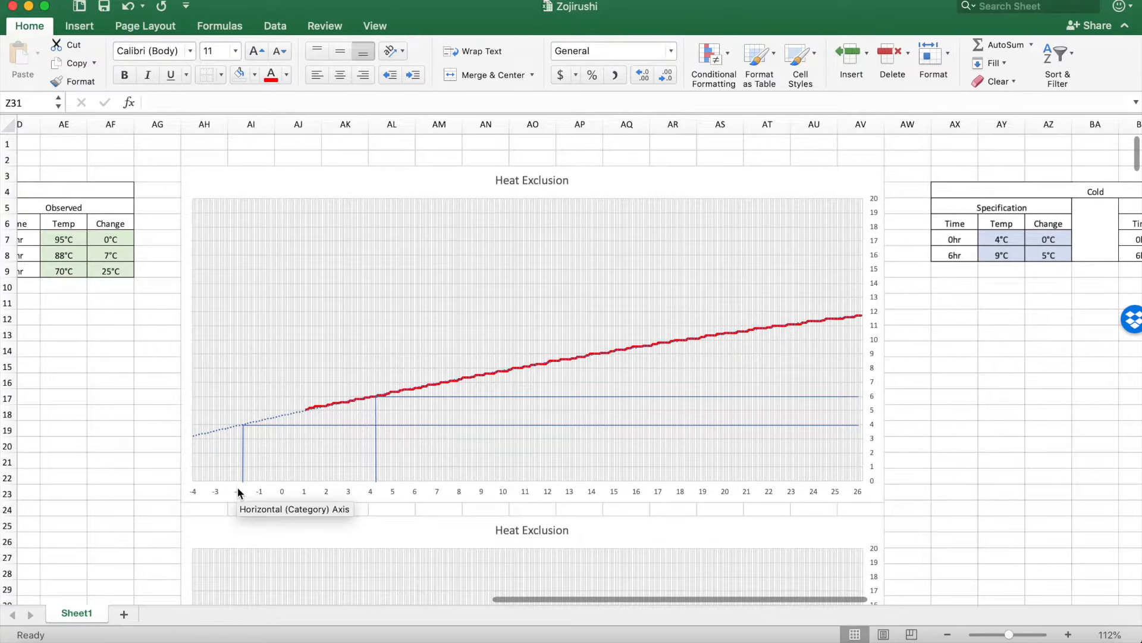
mouse_move(382, 487)
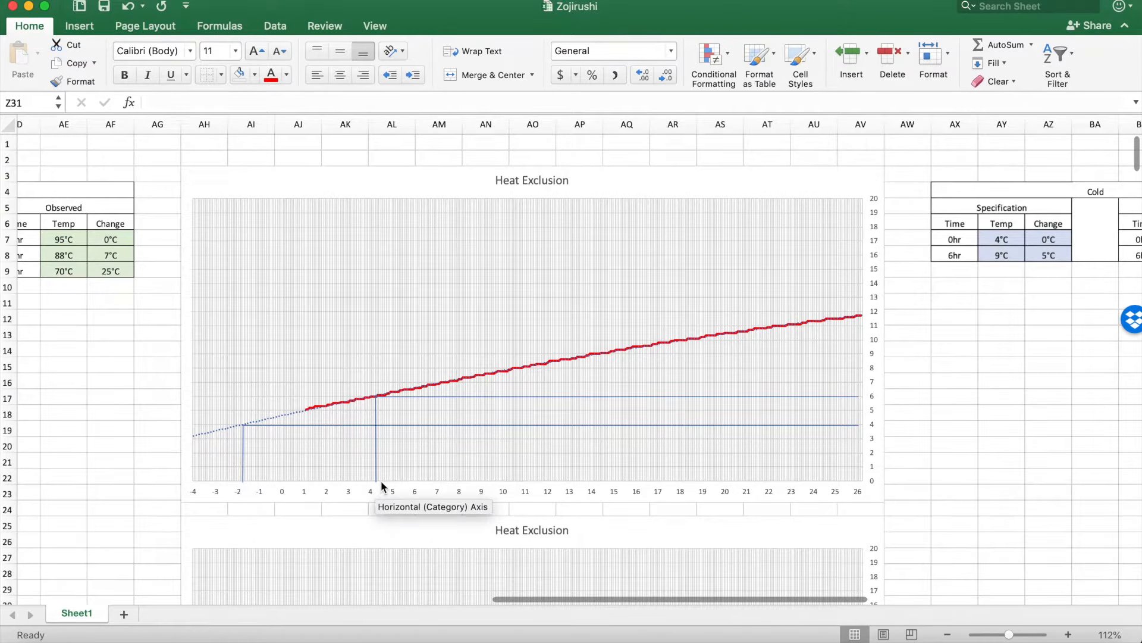
mouse_move(772, 387)
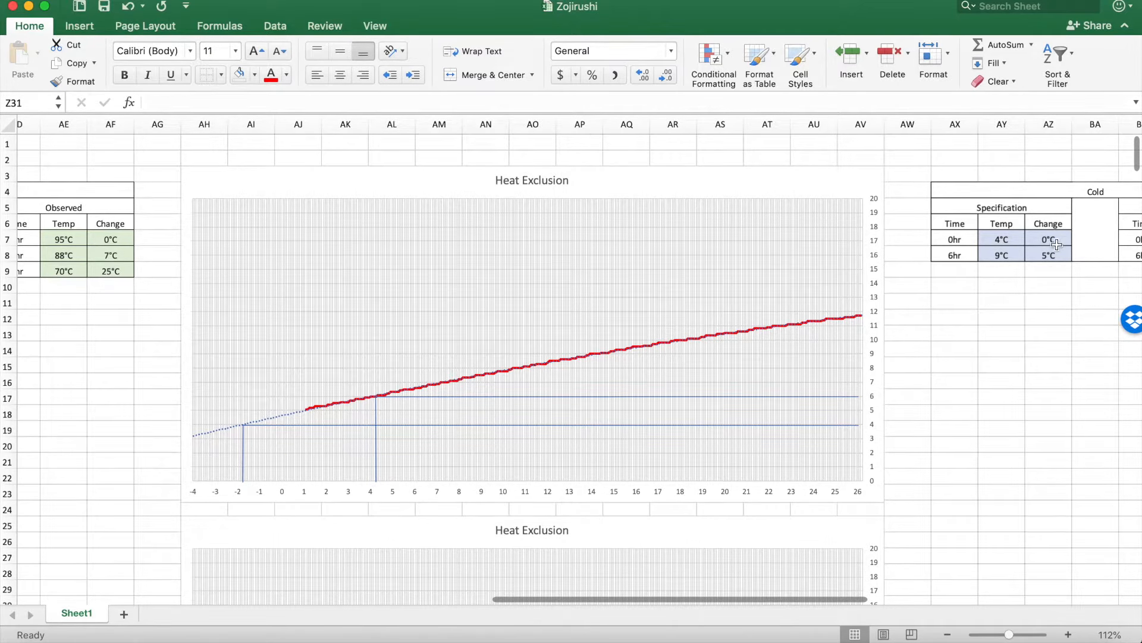
mouse_move(1042, 273)
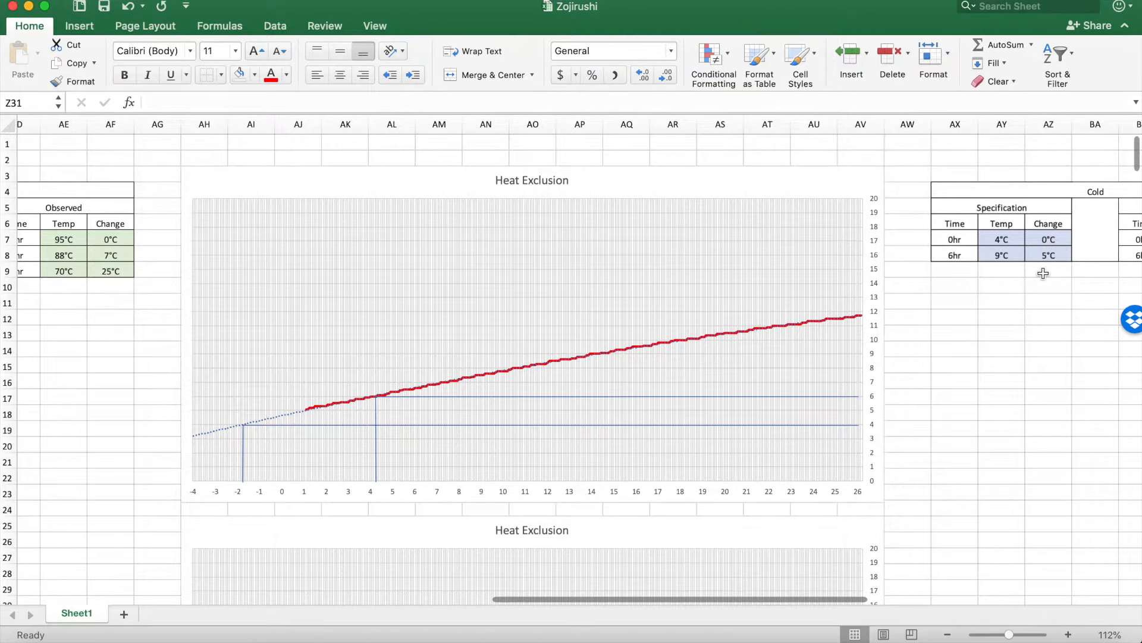
mouse_move(1005, 378)
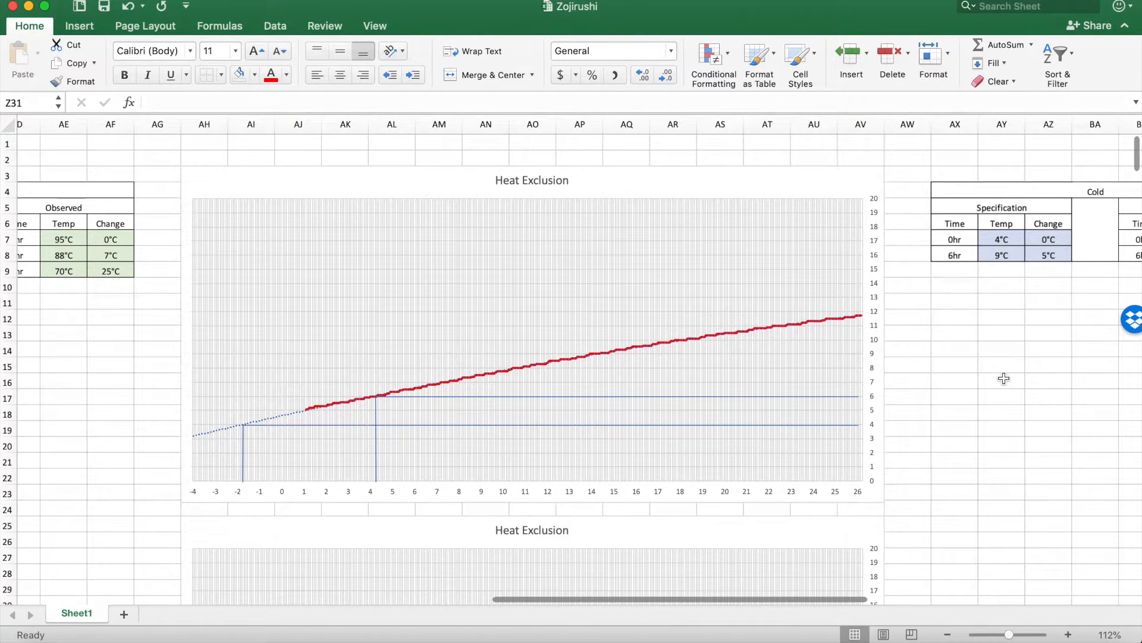
scroll("right", 3)
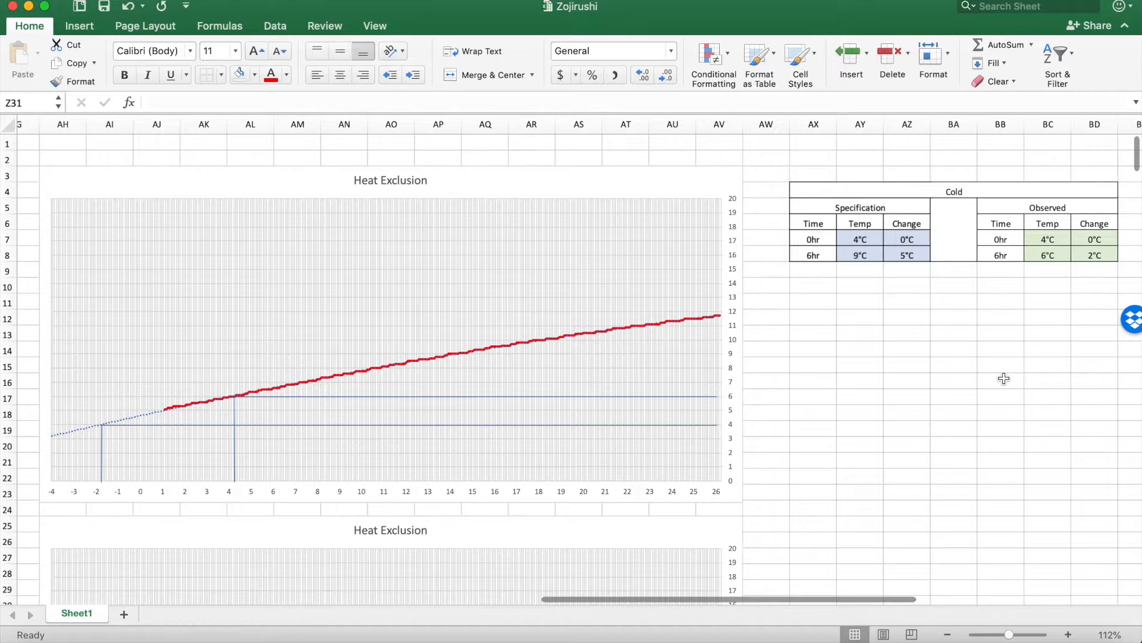
mouse_move(745, 312)
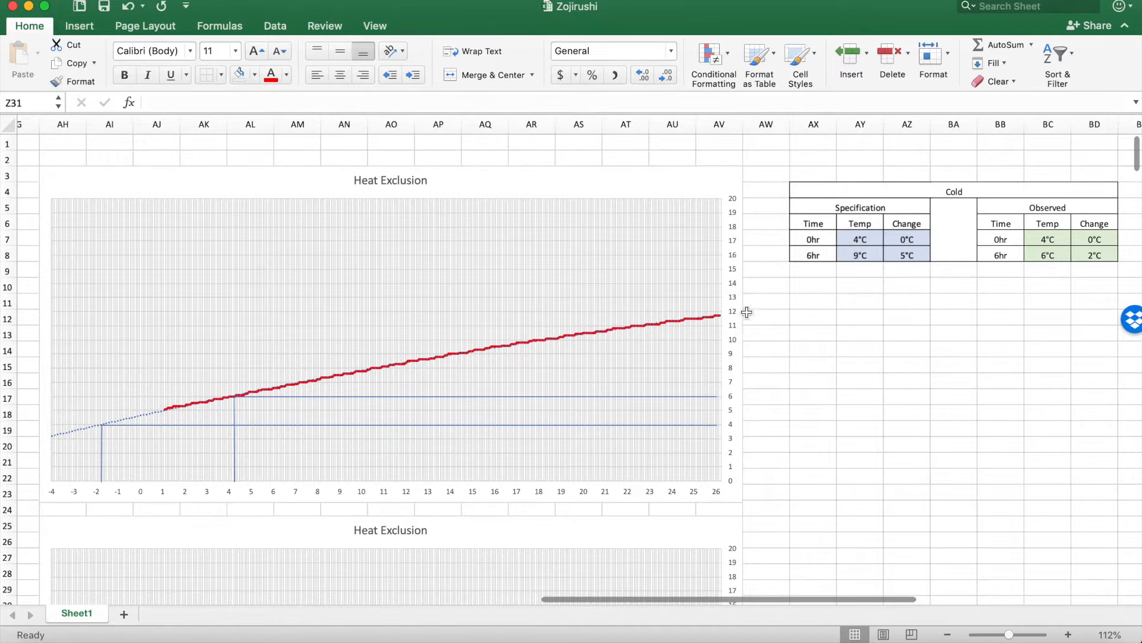
mouse_move(734, 323)
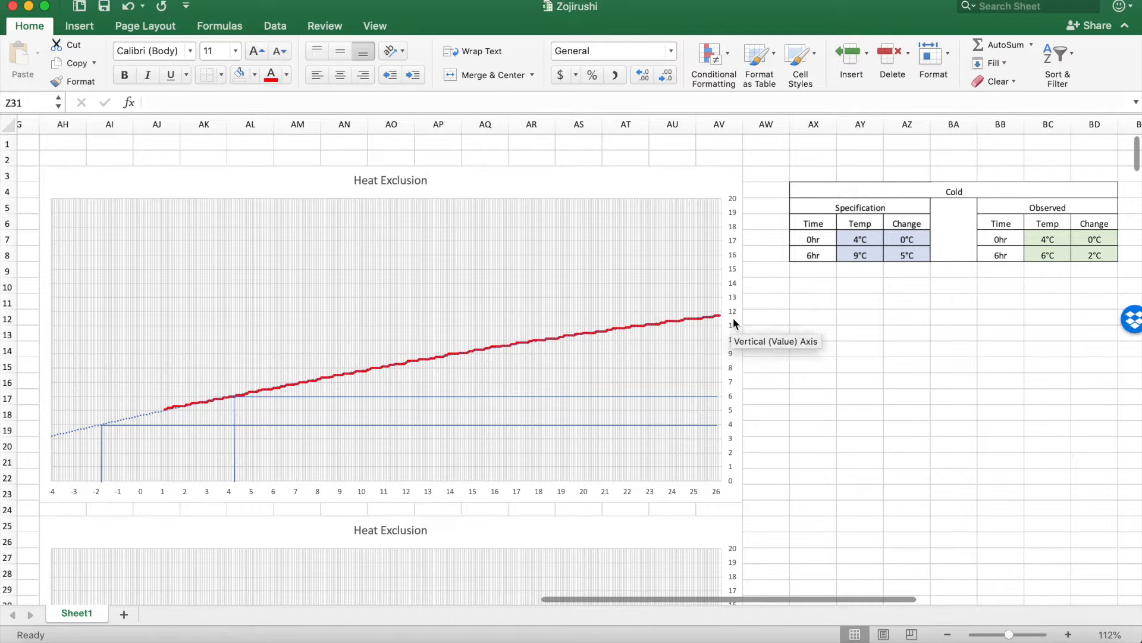
mouse_move(1013, 391)
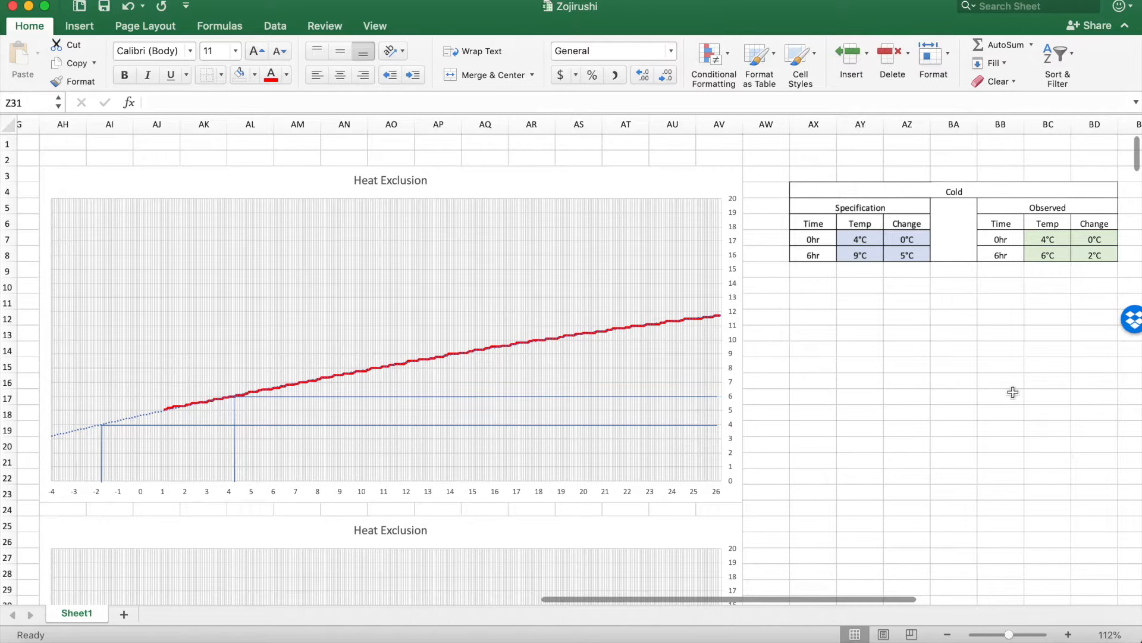